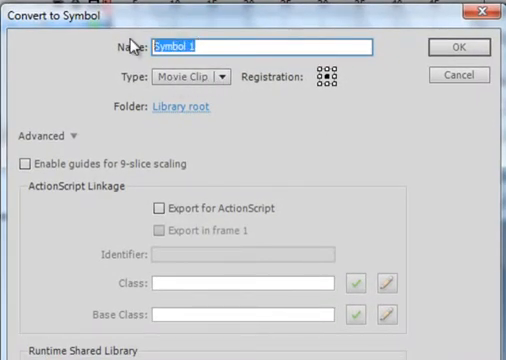
- Name the new symbol Line_mc, keep Movie Clip as the type, and confirm the conversion
{"action": "type", "text": "Line_mc"}
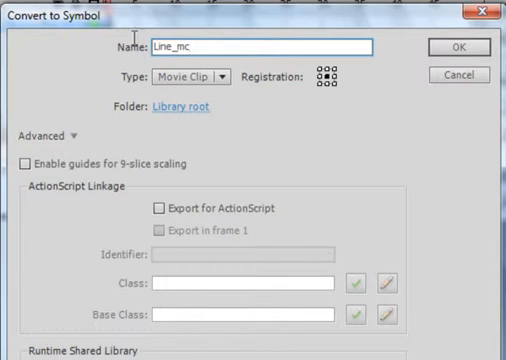
{"action": "double_click", "coordinate": [200, 52]}
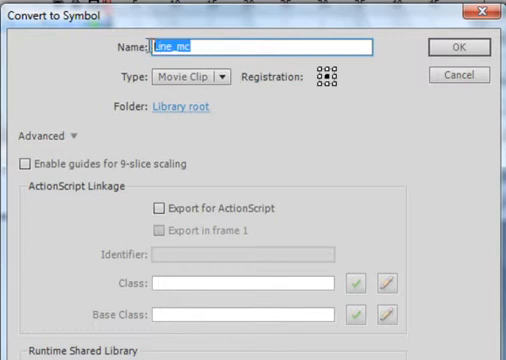
{"action": "right_click", "coordinate": [200, 46]}
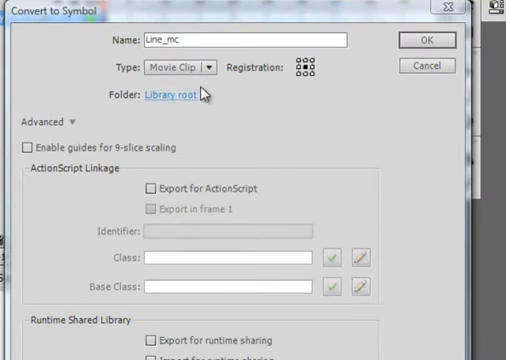
{"action": "mouse_move", "coordinate": [308, 72]}
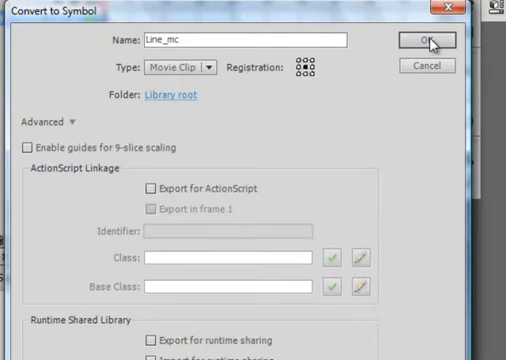
{"action": "left_click", "coordinate": [435, 40]}
{"action": "type", "text": "Line1_mc"}
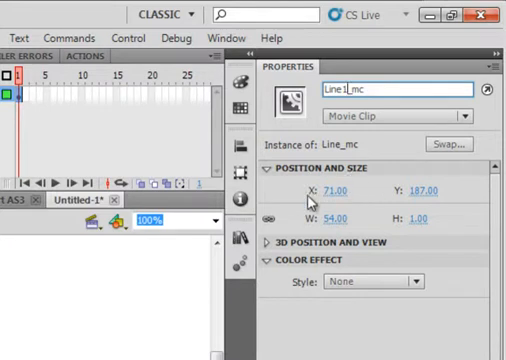
{"action": "mouse_move", "coordinate": [312, 215]}
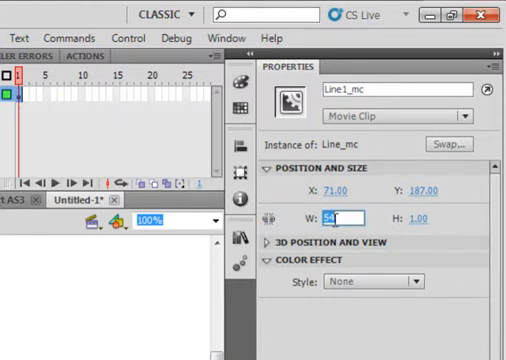
- Set the Line1_mc instance's width to 80 in the Properties panel
{"action": "type", "text": "80"}
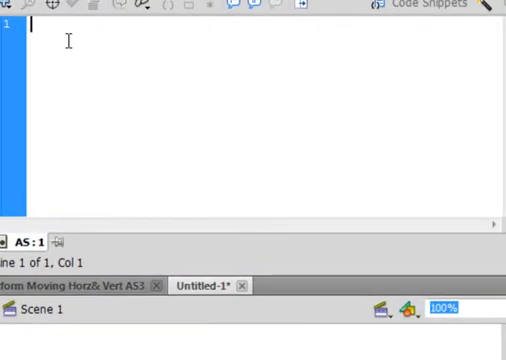
- Paste the SpeedH = 2 declaration and add Line1_mc.x += SpeedH to the script
{"action": "right_click", "coordinate": [40, 30]}
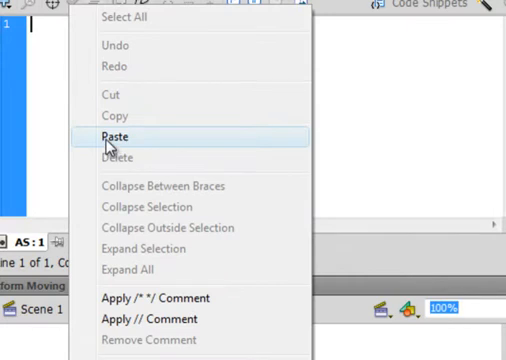
{"action": "left_click", "coordinate": [114, 136]}
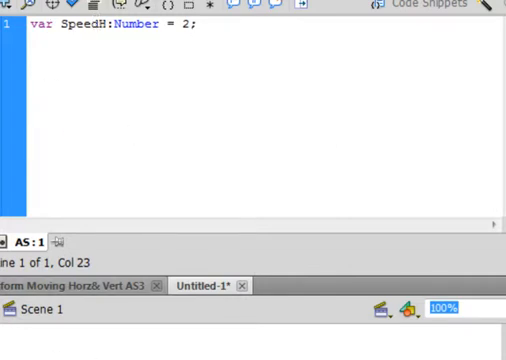
{"action": "mouse_move", "coordinate": [123, 117]}
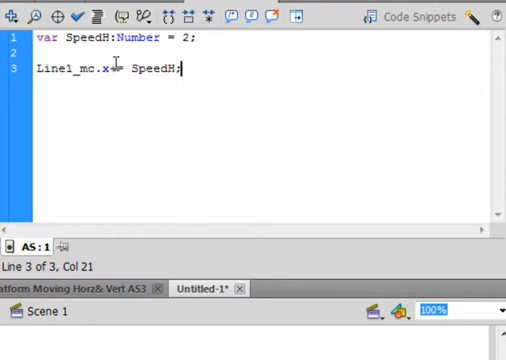
{"action": "type", "text": "+"}
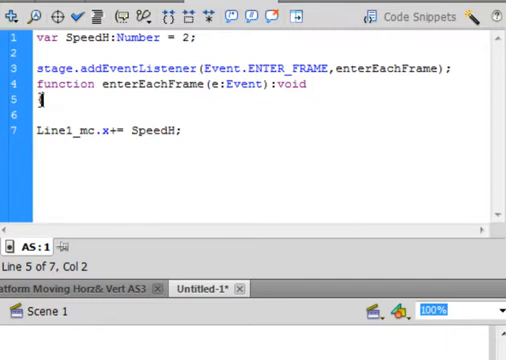
- Place the cursor after the enterEachFrame function's closing brace
{"action": "left_click", "coordinate": [176, 130]}
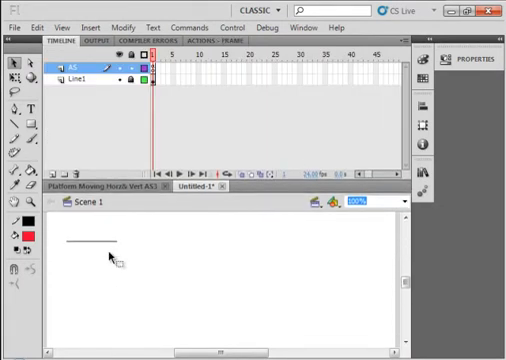
{"action": "mouse_move", "coordinate": [368, 245]}
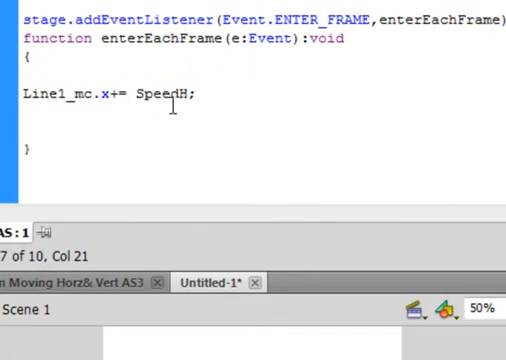
- Add Line1_mc.x += SpeedH and an if block reversing SpeedH at x >= 510
{"action": "left_click", "coordinate": [283, 128]}
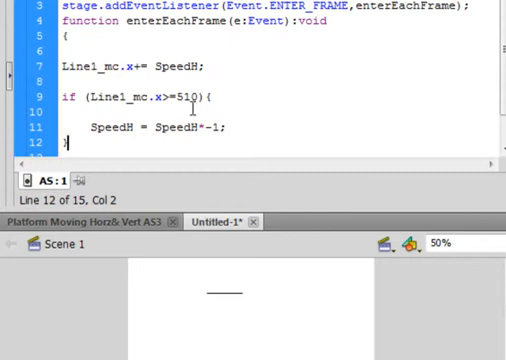
{"action": "mouse_move", "coordinate": [368, 302]}
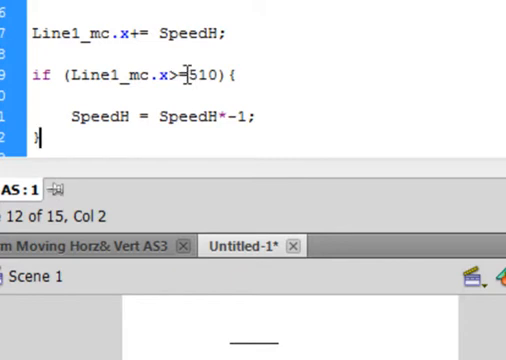
{"action": "type", "text": ")"}
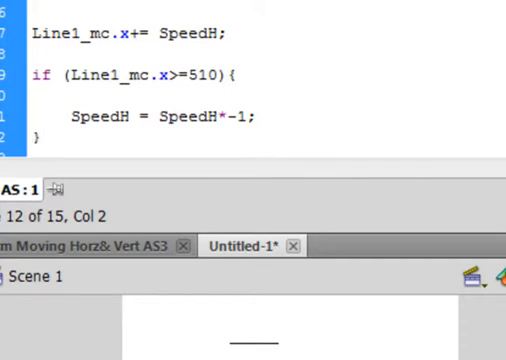
{"action": "scroll", "scroll_direction": "down", "scroll_amount": 3}
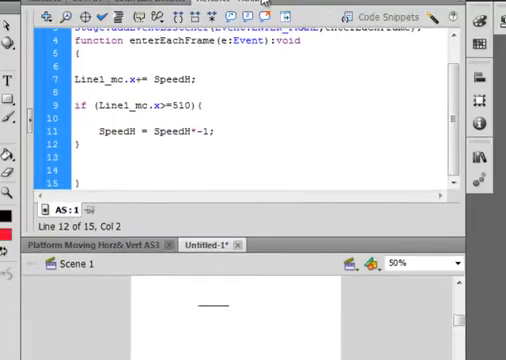
{"action": "left_click", "coordinate": [229, 17]}
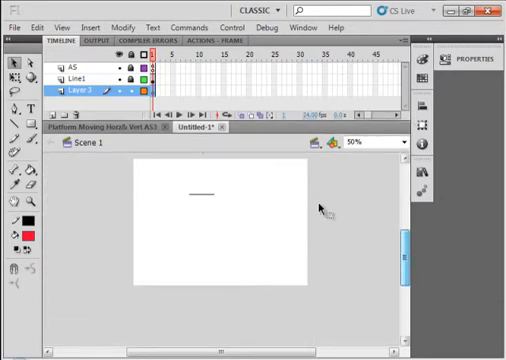
- Rename Layer 3 to BG and draw a red rectangle covering the stage
{"action": "double_click", "coordinate": [75, 89]}
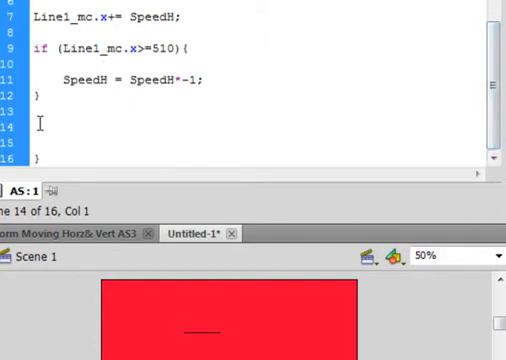
- Add if (Line1_mc.x <= 40) reversing SpeedH below the first if block
{"action": "type", "text": "if (Line1_mc.x<=40){"}
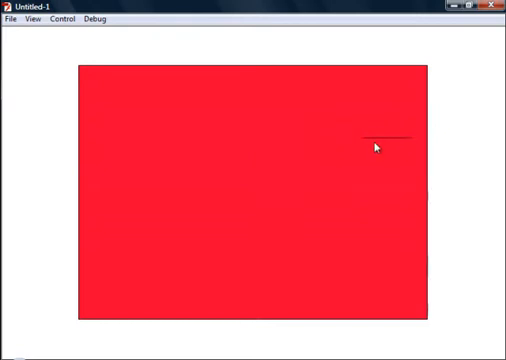
{"action": "mouse_move", "coordinate": [305, 135]}
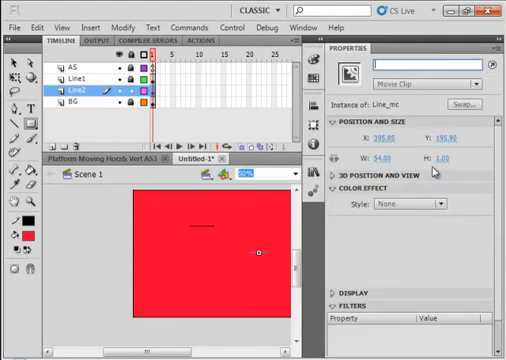
- Type Line2_mc as the second Line_mc instance's name in the Properties panel
{"action": "type", "text": "Line"}
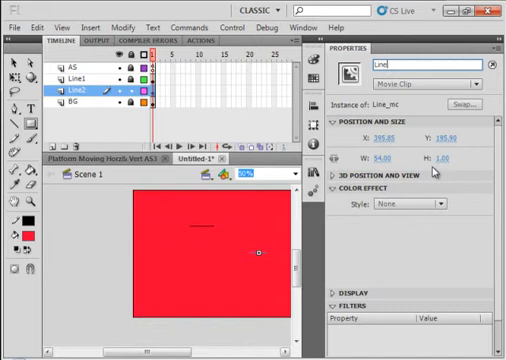
{"action": "type", "text": "Line2_ml"}
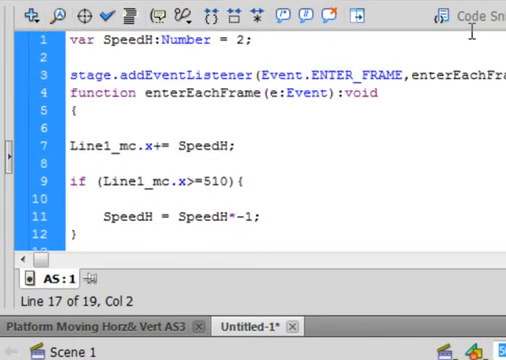
- Insert var SpeedV:Number = 2; on a new line below SpeedH
{"action": "left_click", "coordinate": [258, 40]}
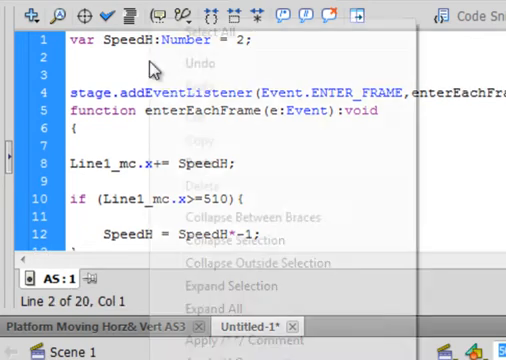
{"action": "type", "text": "var SpeedV:Number = 2;"}
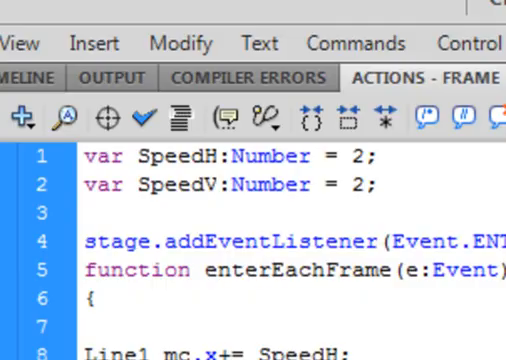
{"action": "scroll", "scroll_direction": "down", "scroll_amount": 3}
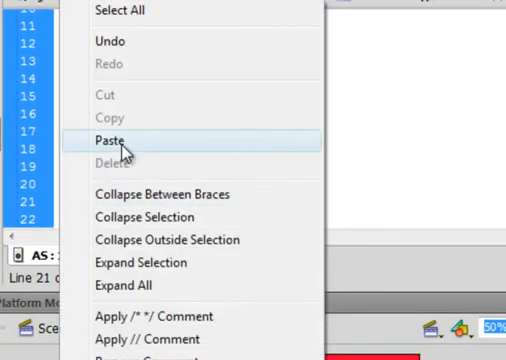
- Paste the bounce code and adapt it to Line2_mc.y, SpeedV, 399 and 0
{"action": "left_click", "coordinate": [108, 140]}
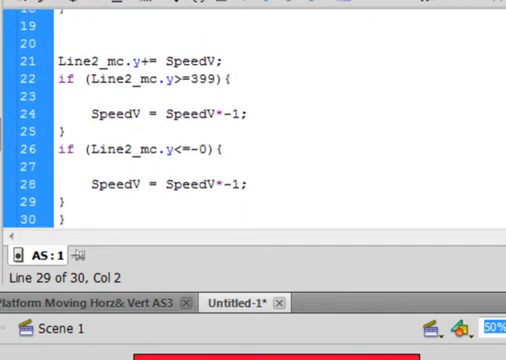
- Add a blank line after Line2_mc.y += SpeedV; and edit the 399 bottom limit
{"action": "left_click", "coordinate": [232, 53]}
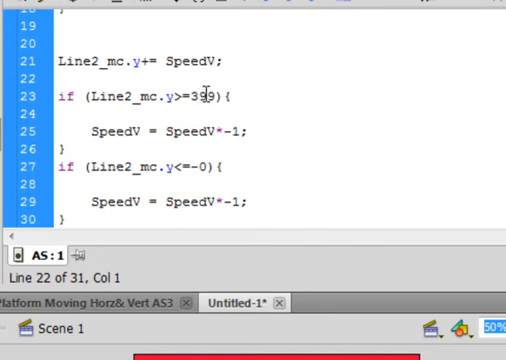
{"action": "left_click", "coordinate": [60, 77]}
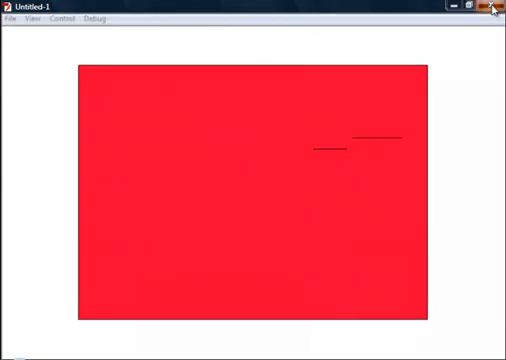
- Watch both lines bounce across the red stage, then close the Flash Player test window
{"action": "left_click", "coordinate": [494, 10]}
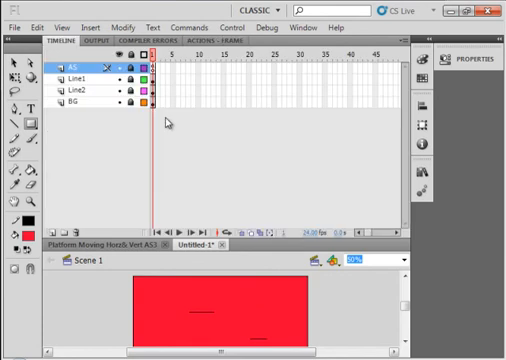